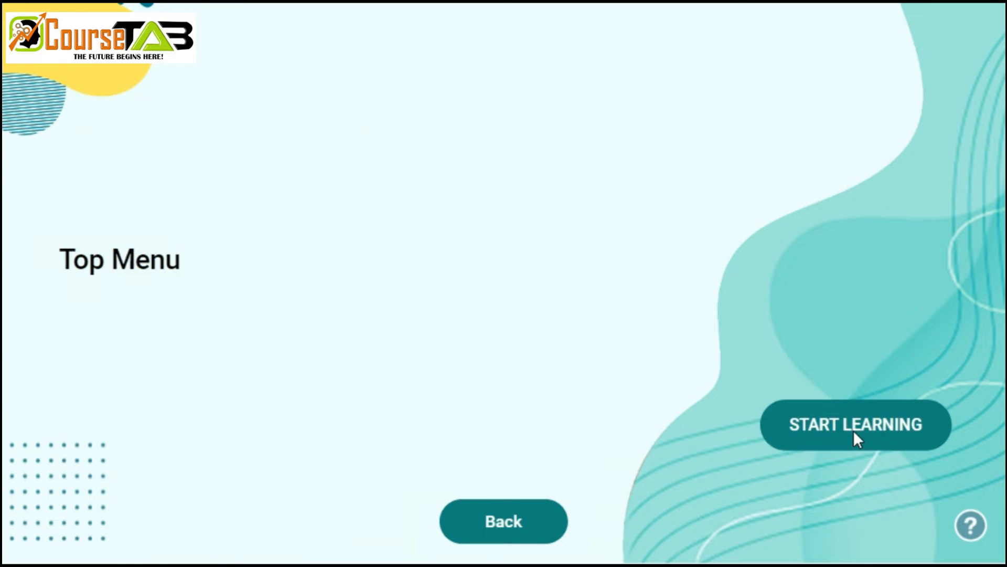
# Step: Start the Top Menu lesson showing the Gateway of Tally for Suhant Software Pvt. Ltd
pyautogui.click(855, 425)
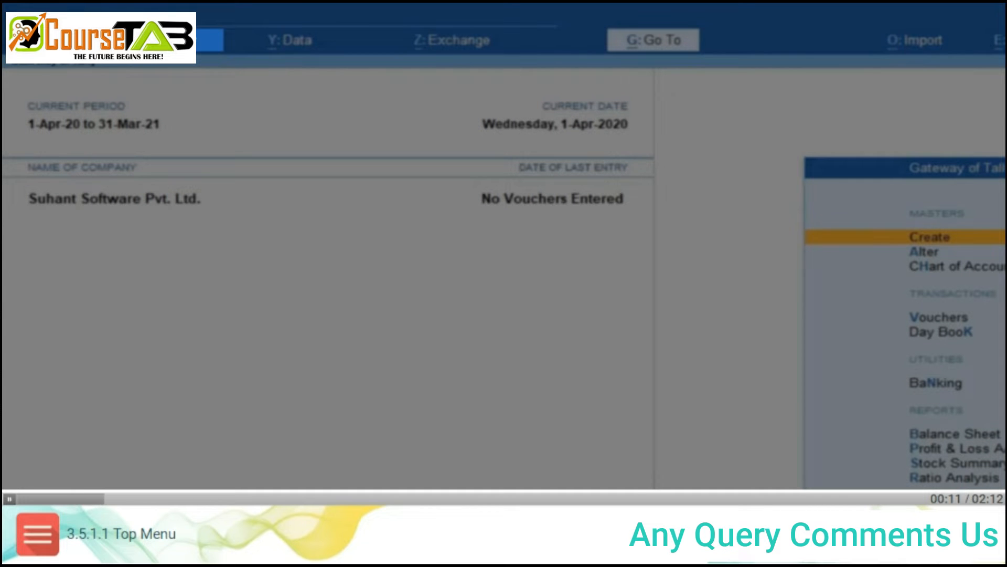
pyautogui.moveTo(361, 124)
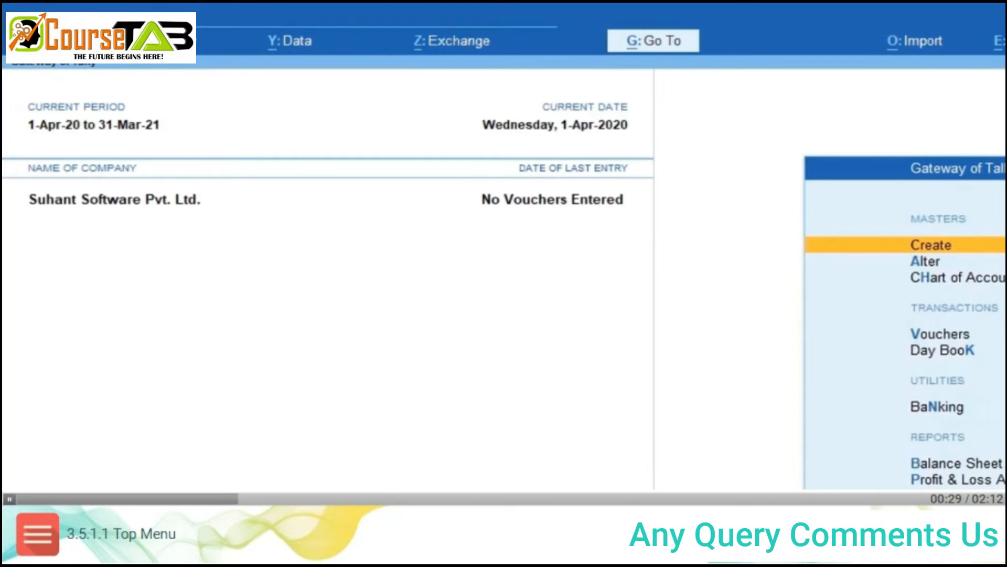
pyautogui.click(292, 41)
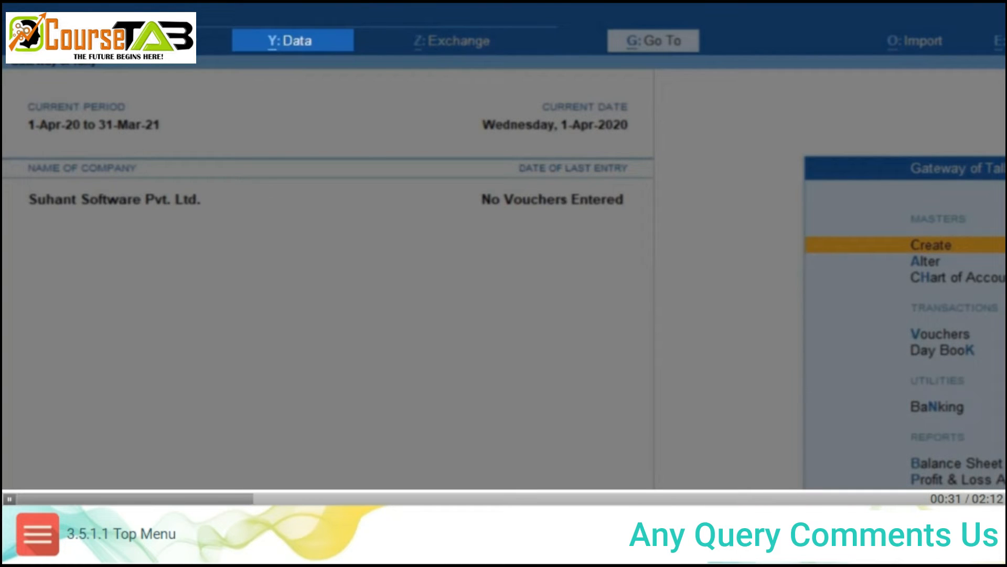
pyautogui.click(291, 41)
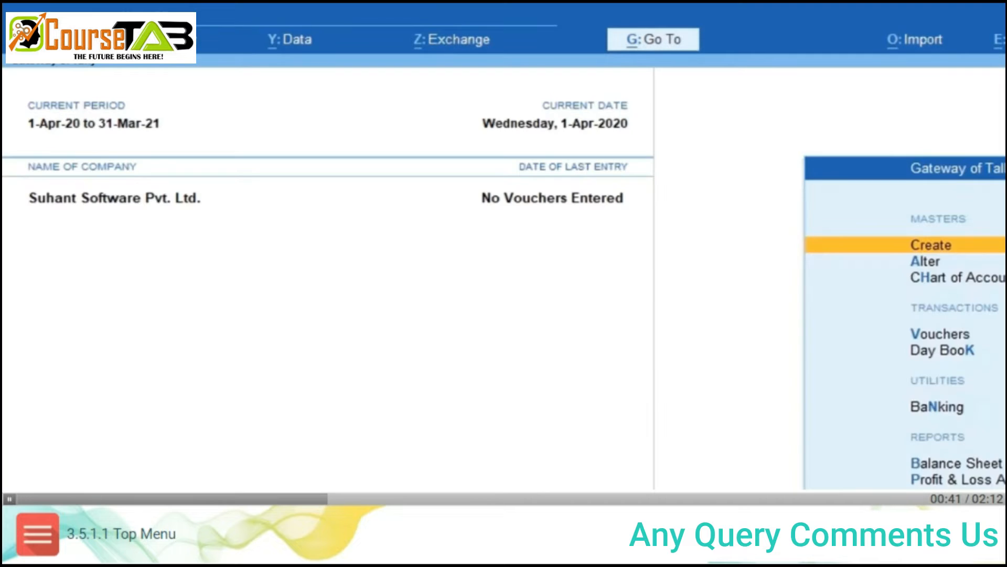
pyautogui.click(451, 39)
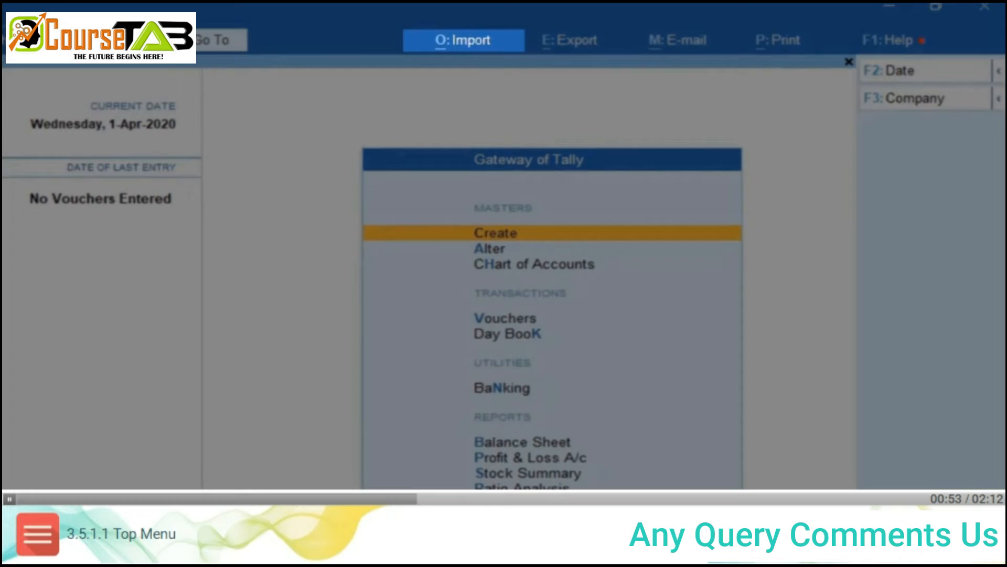
pyautogui.click(463, 41)
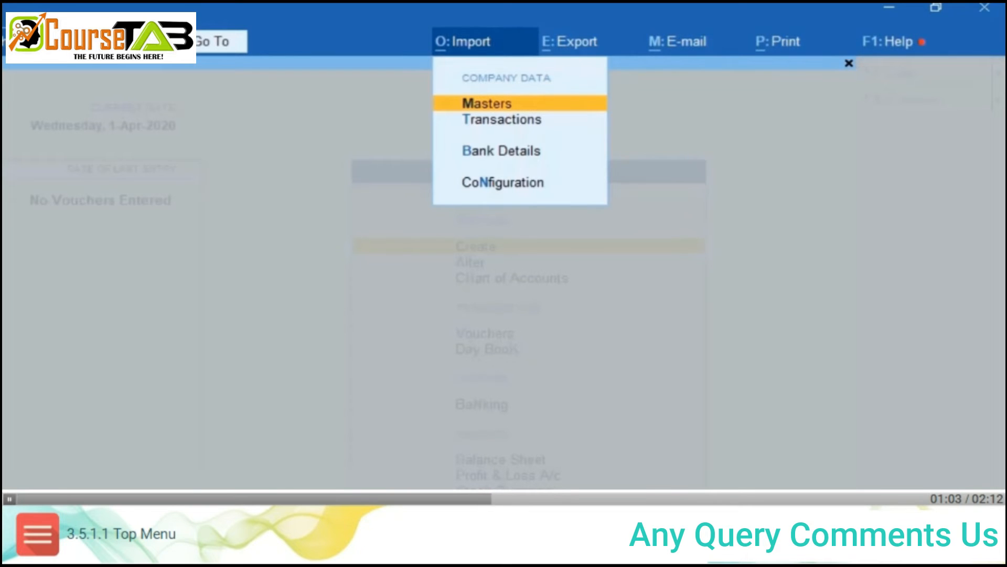
pyautogui.click(569, 41)
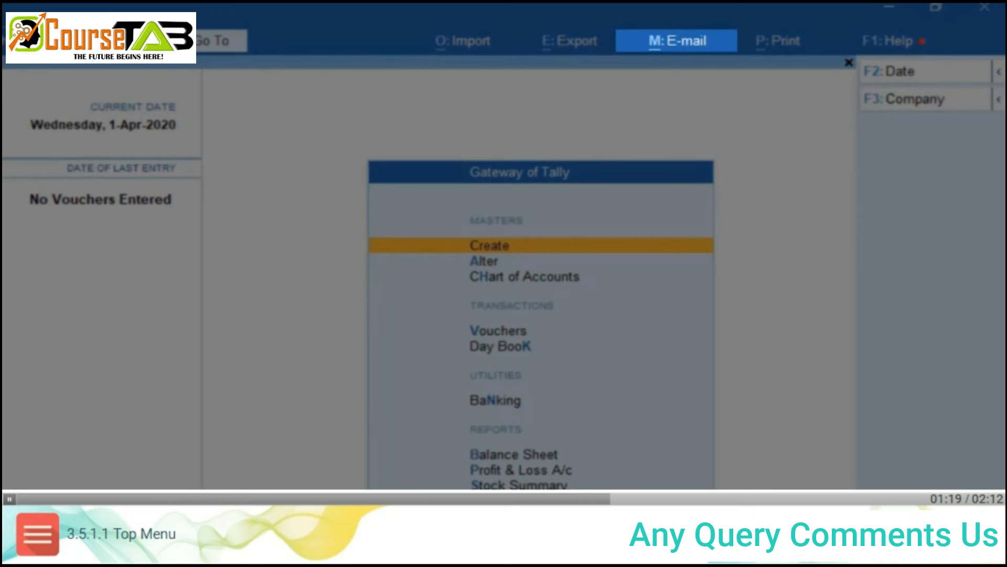
# Step: View the E-mail and Print menus, then show the F1 Help dropdown with Tally Help, What's New, Upgrade, About
pyautogui.click(675, 39)
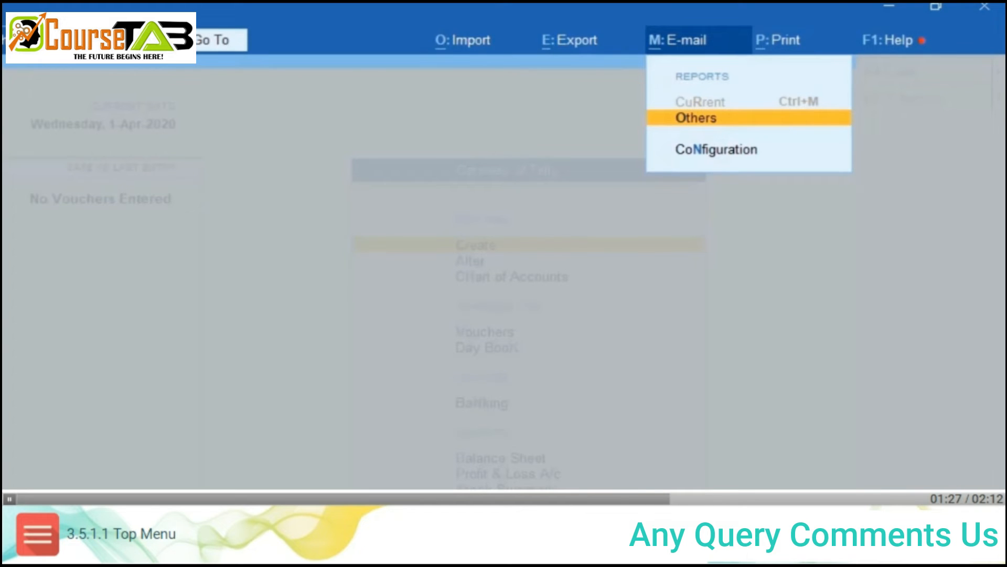
pyautogui.click(778, 40)
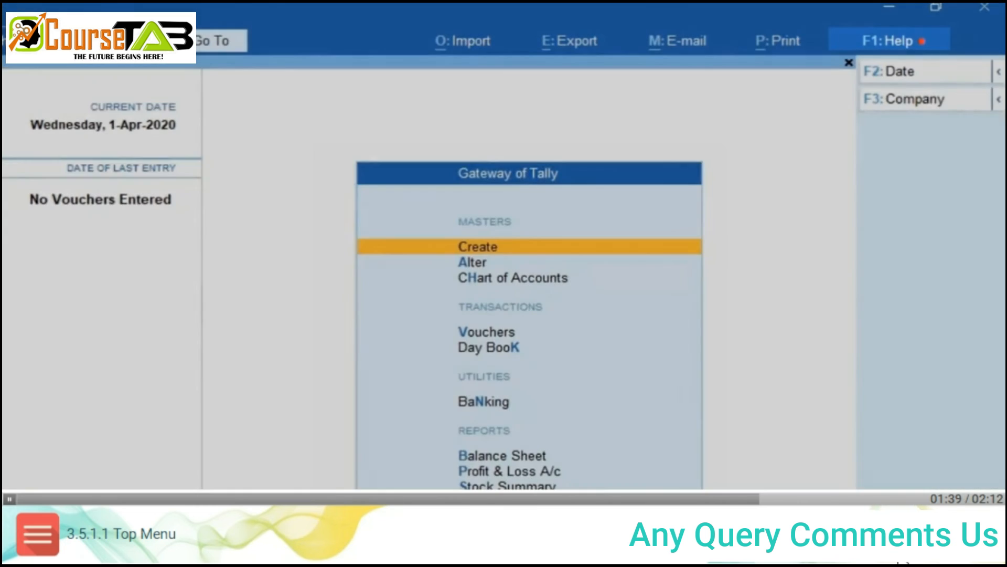
pyautogui.click(889, 40)
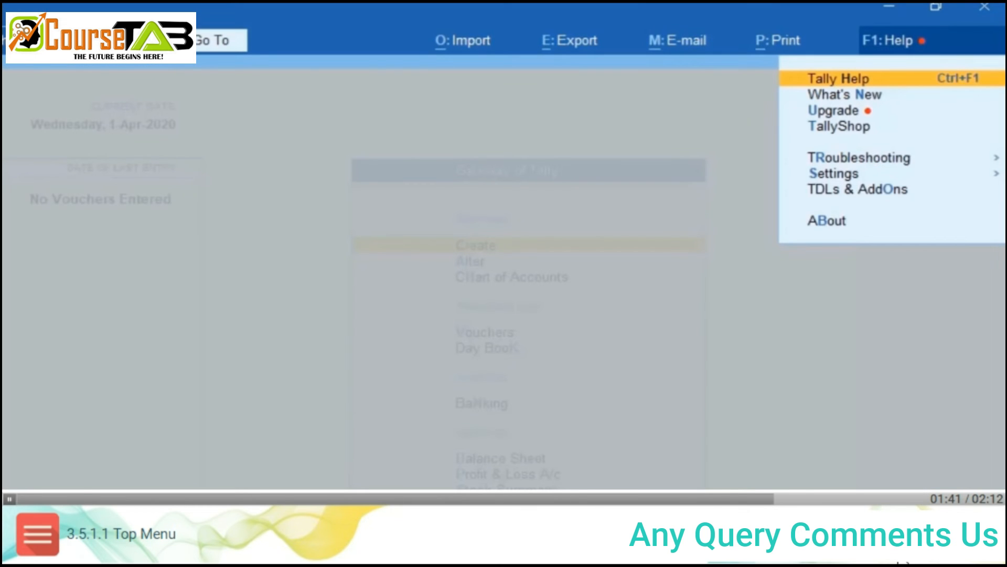